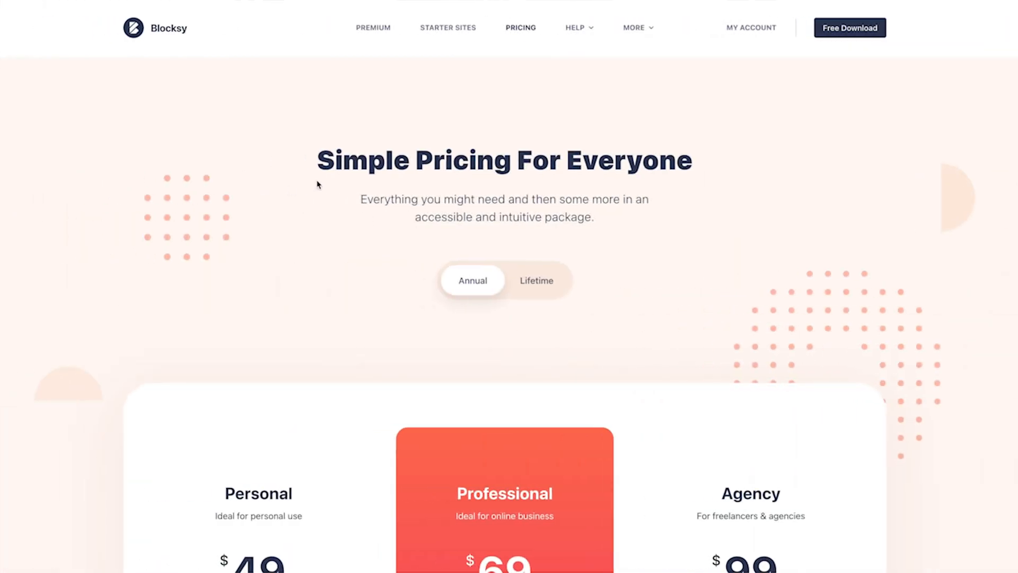
Reach the Header builder in the Customizer and view the list of existing headers
scroll("down", 3)
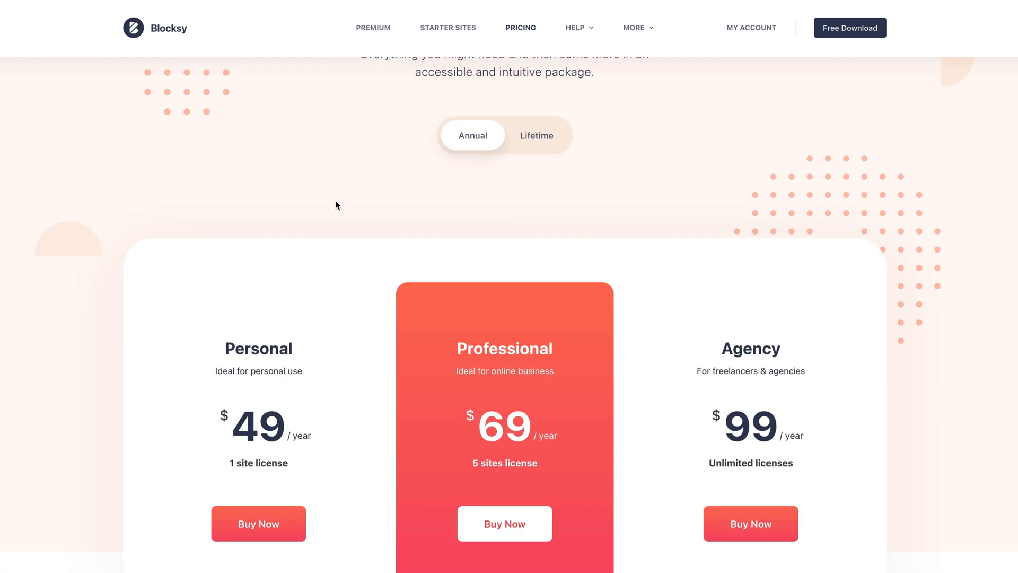
scroll("down", 3)
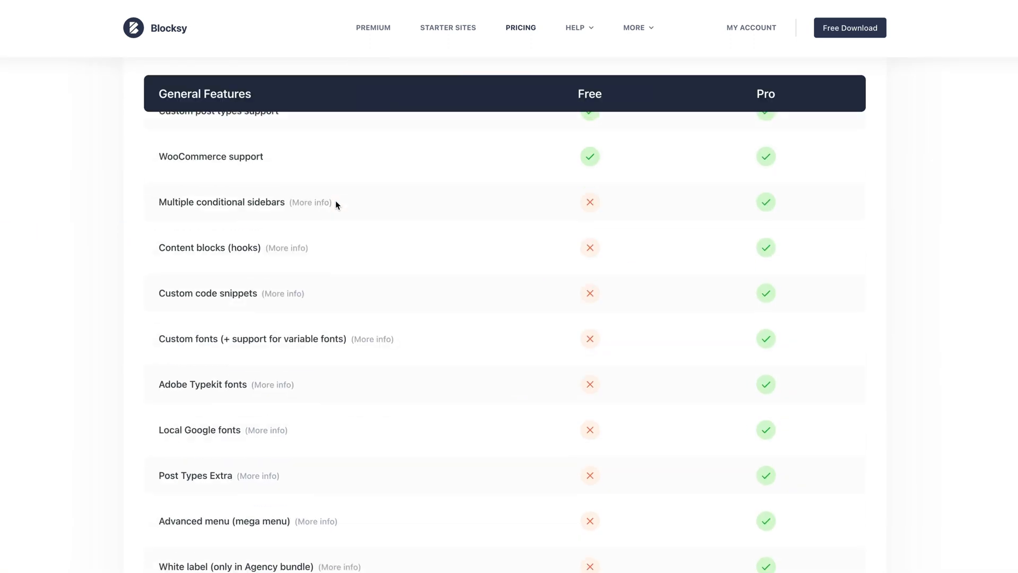
scroll("down", 3)
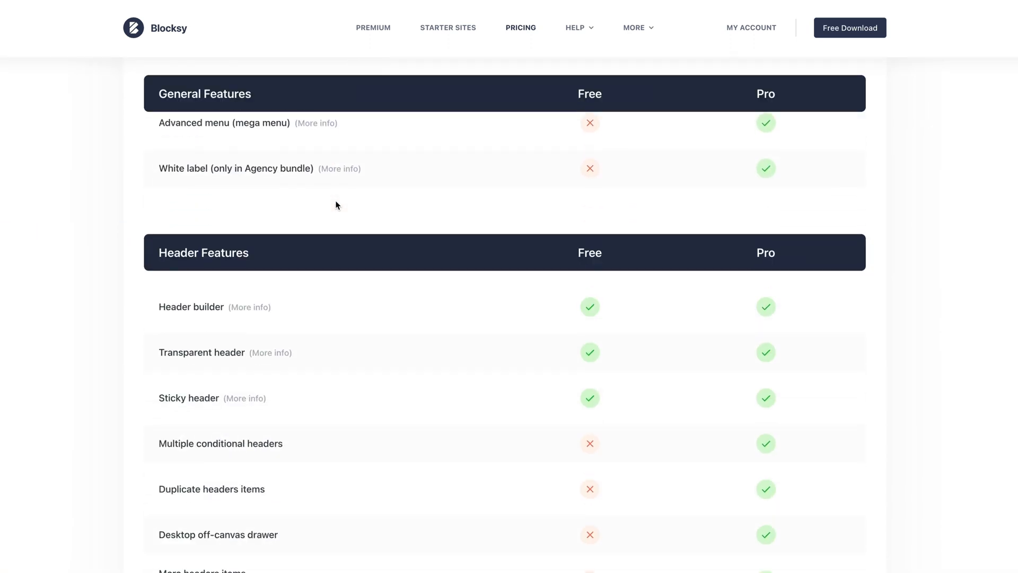
scroll("down", 3)
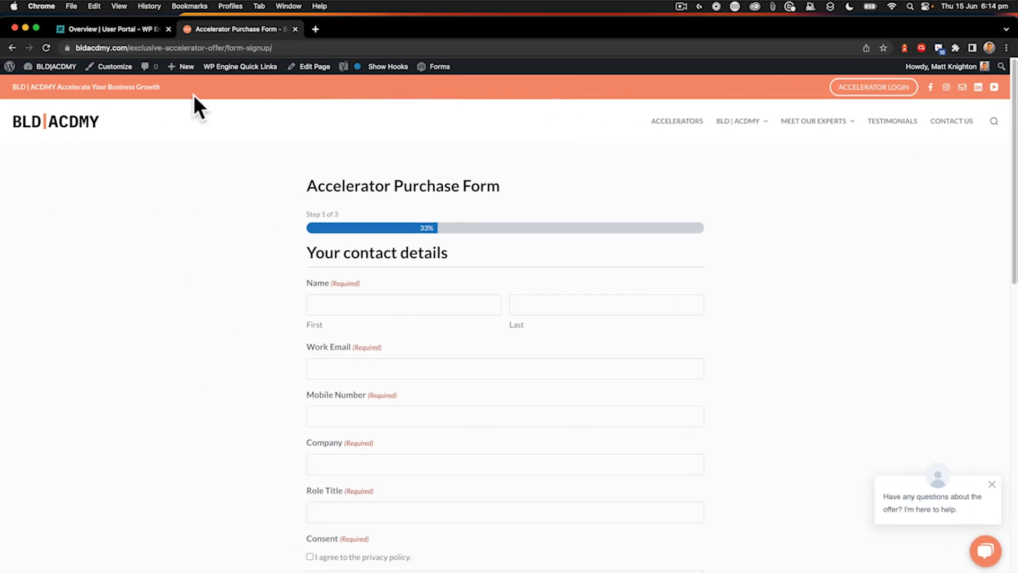
scroll("down", 3)
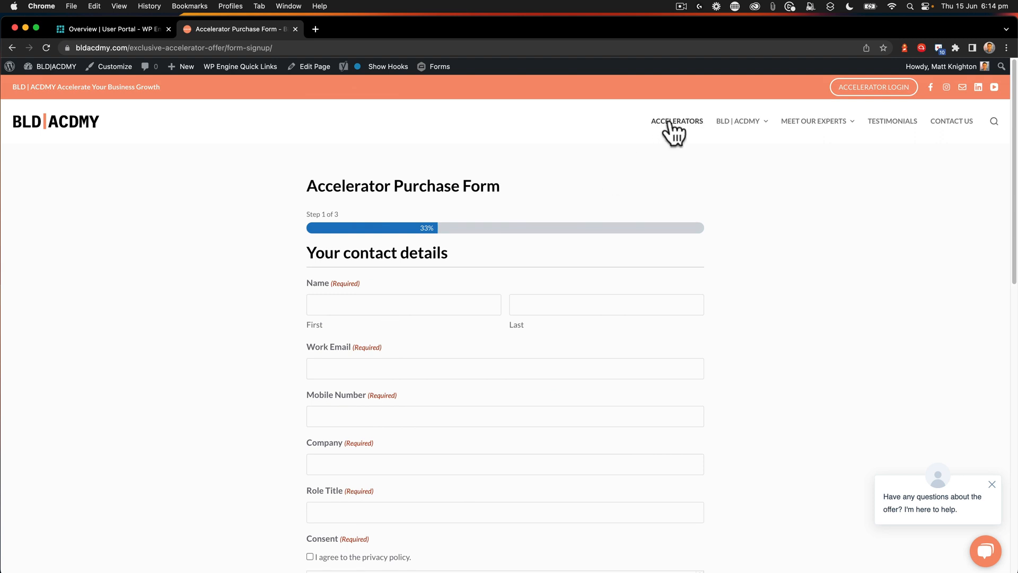
mouse_move(347, 179)
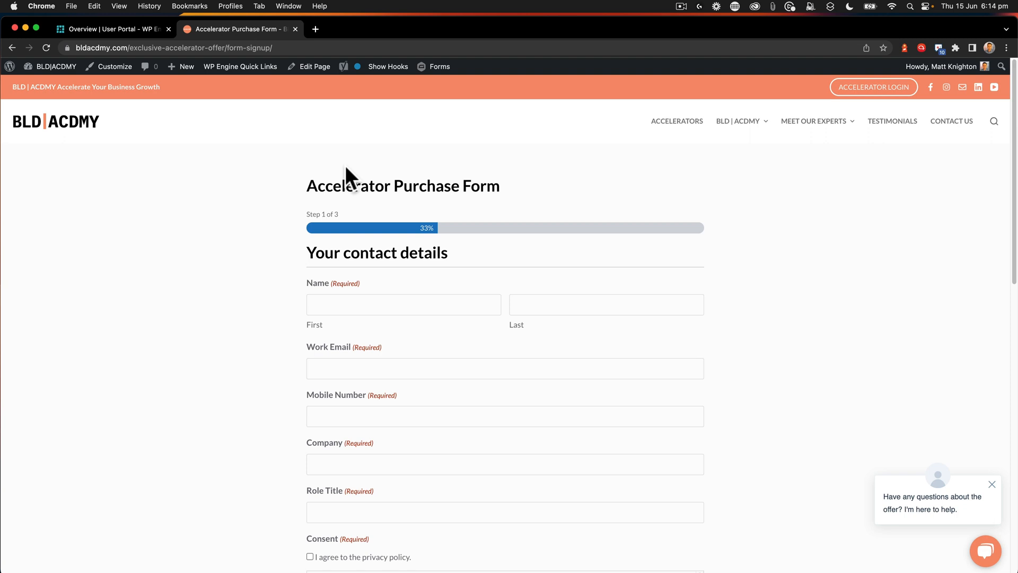
mouse_move(112, 79)
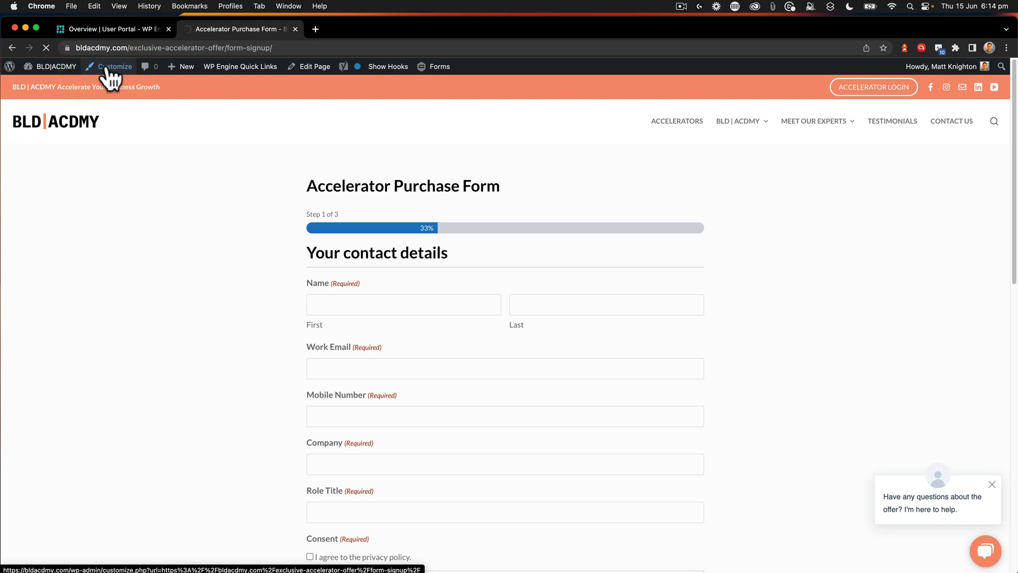
left_click(114, 66)
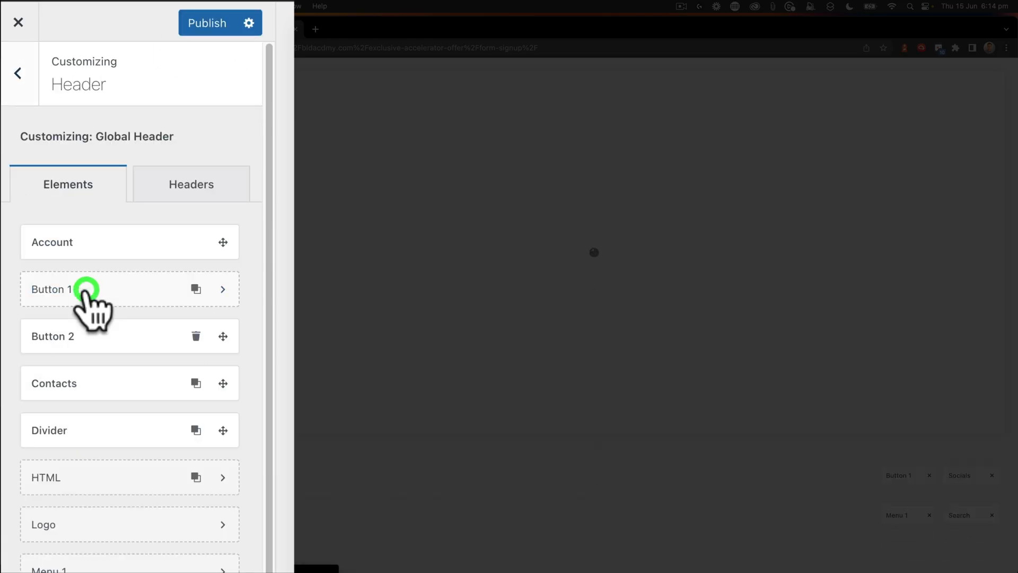
left_click(191, 185)
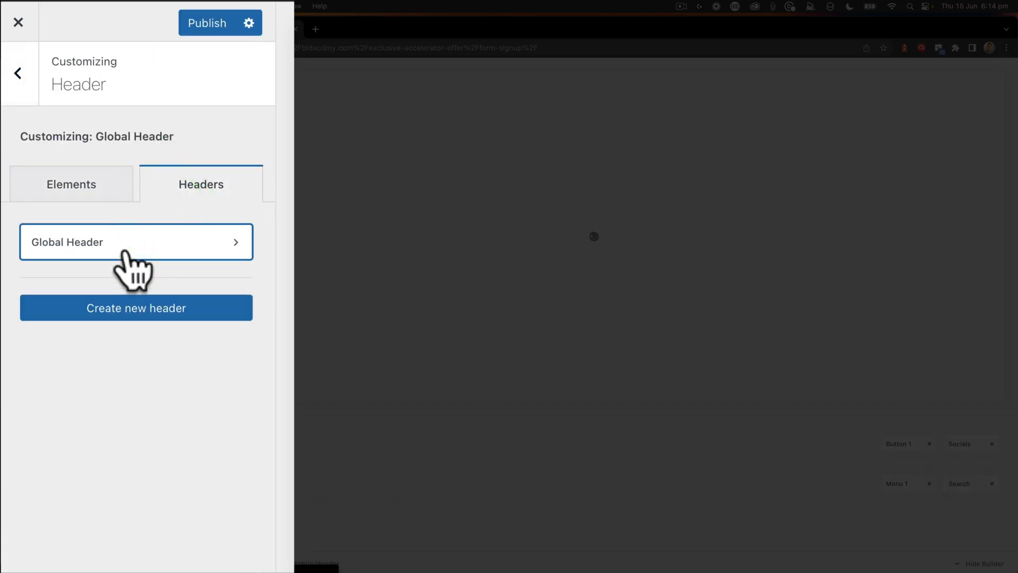
Create a new header named 'Landing Page' next to the Global Header
left_click(136, 308)
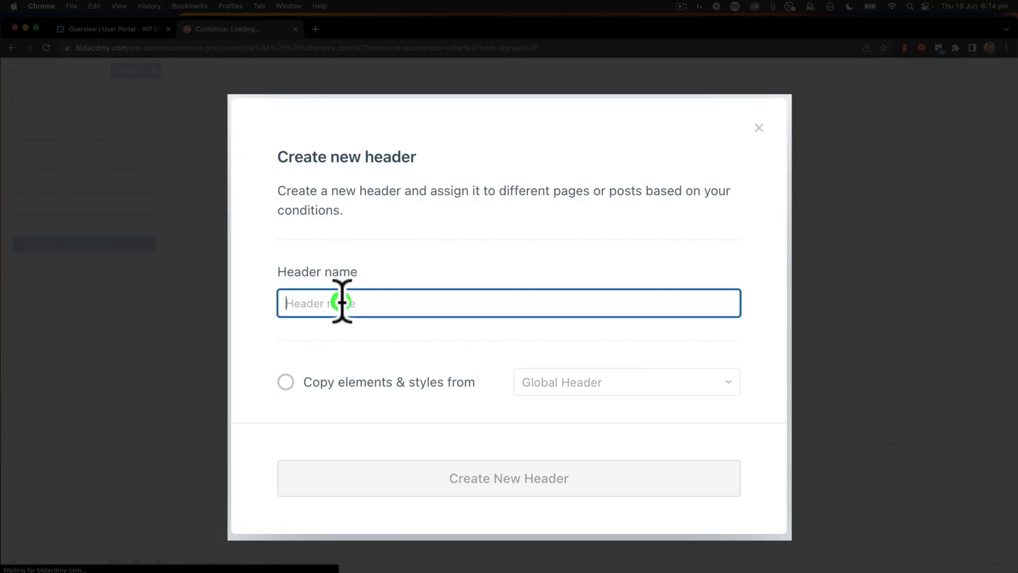
type("Landin")
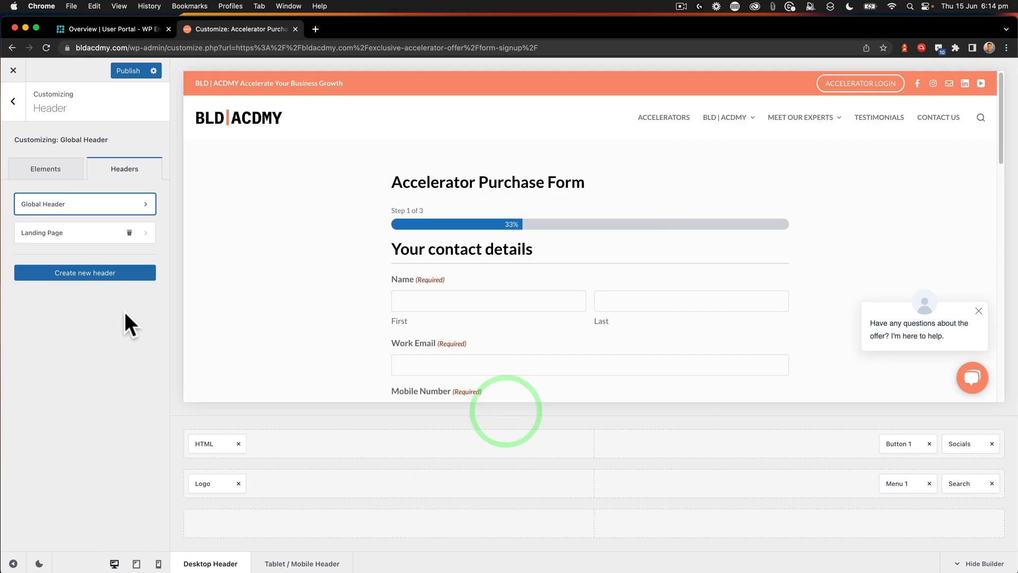
Remove Menu 1, Search, Button 1 and Socials from the Landing Page header, keeping the HTML bar and logo
left_click(69, 232)
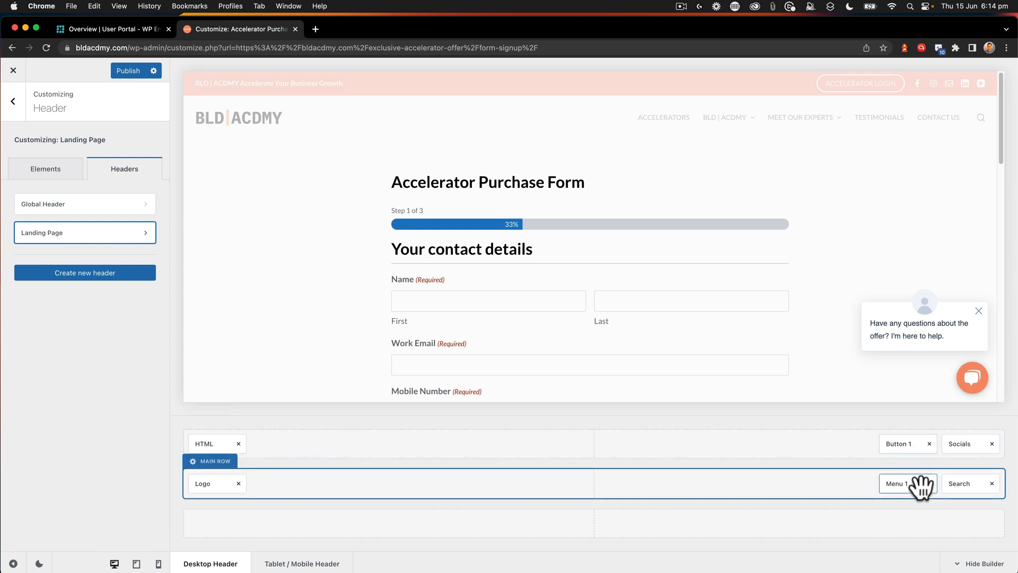
left_click(904, 483)
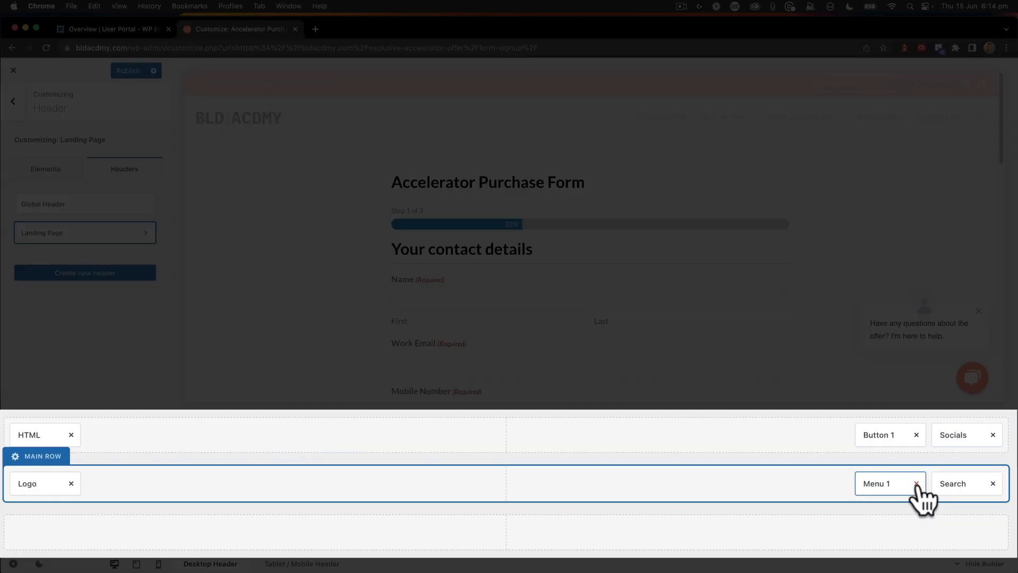
left_click(915, 483)
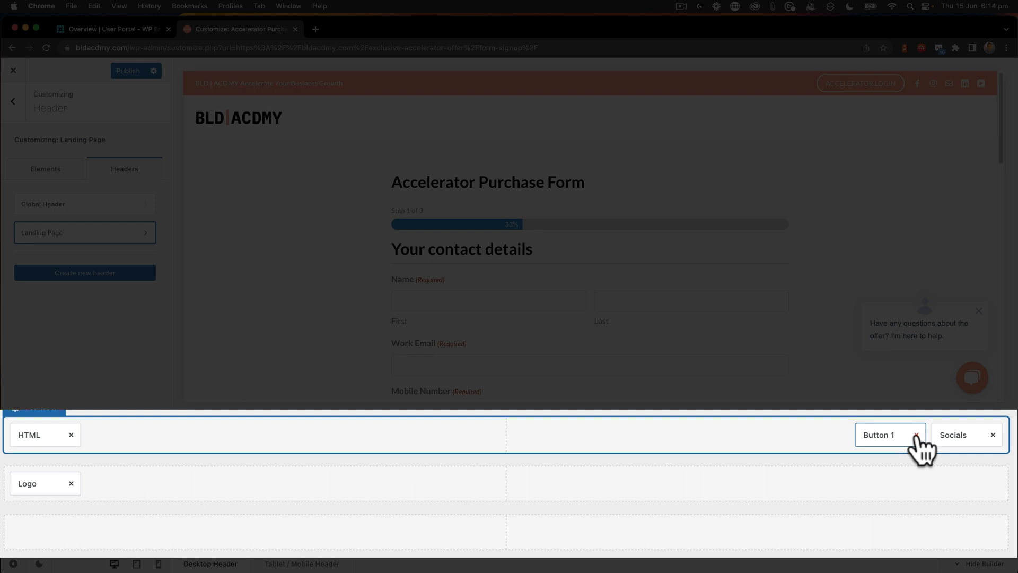
left_click(918, 435)
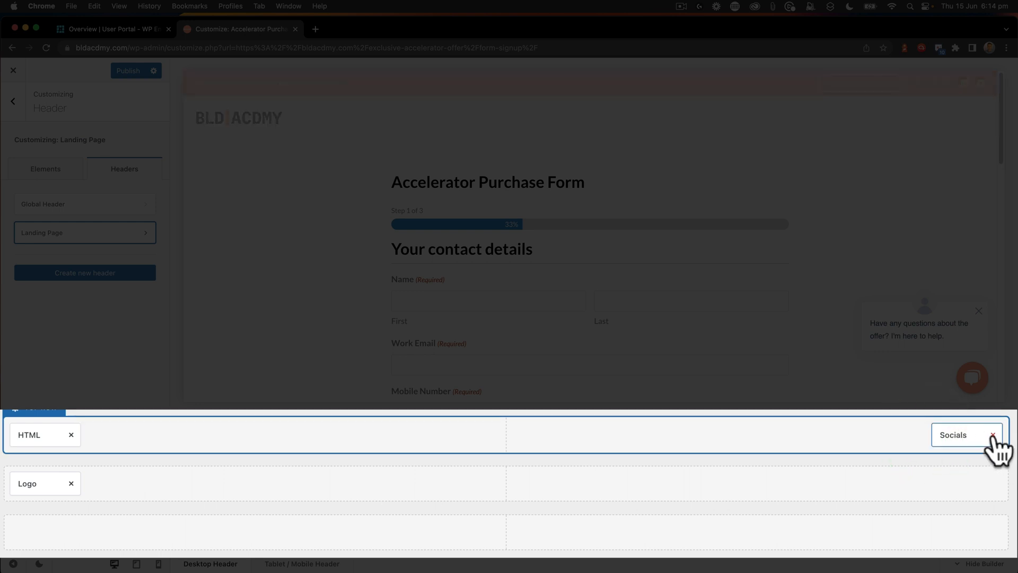
left_click(993, 434)
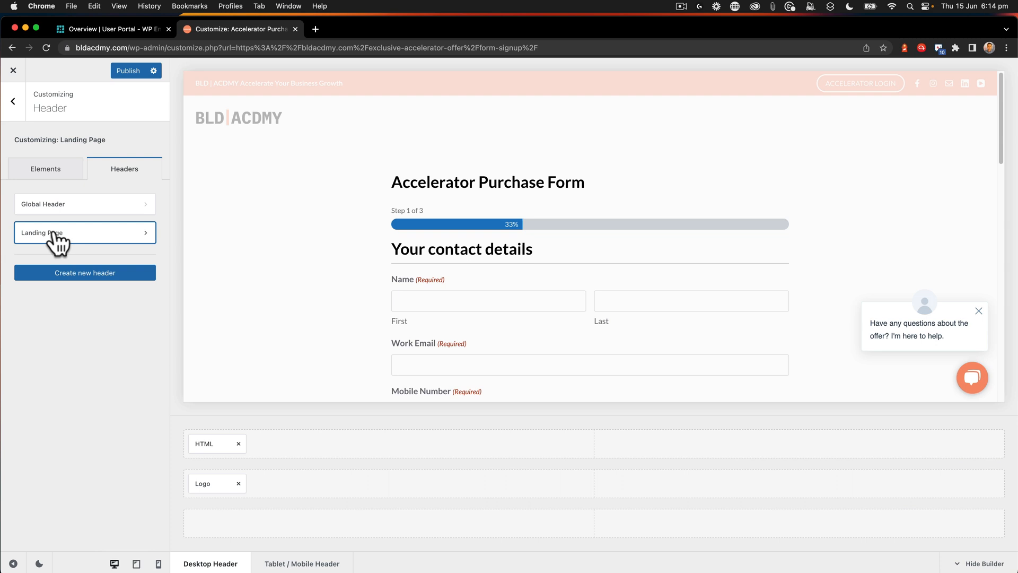
left_click(85, 232)
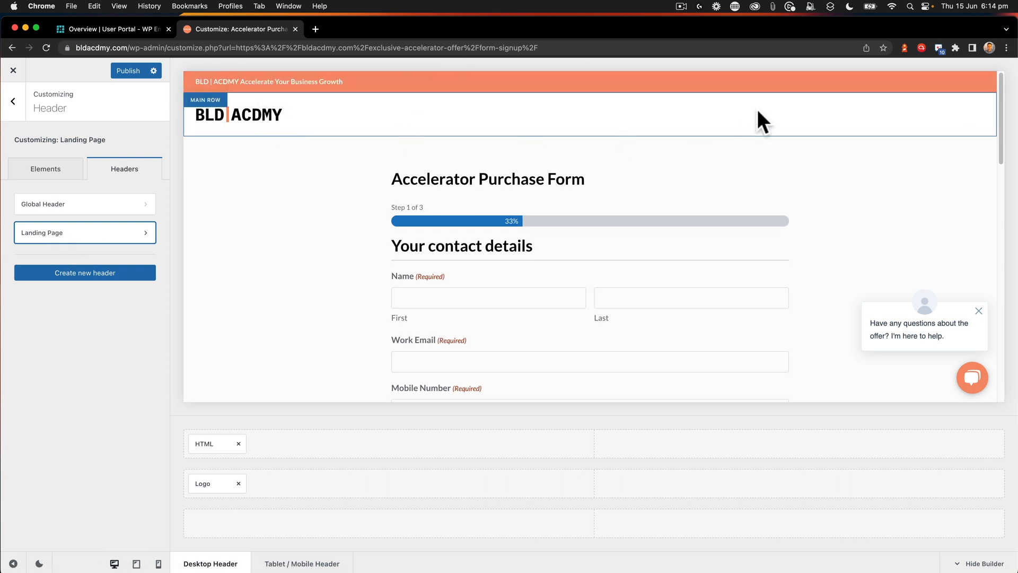
left_click(84, 232)
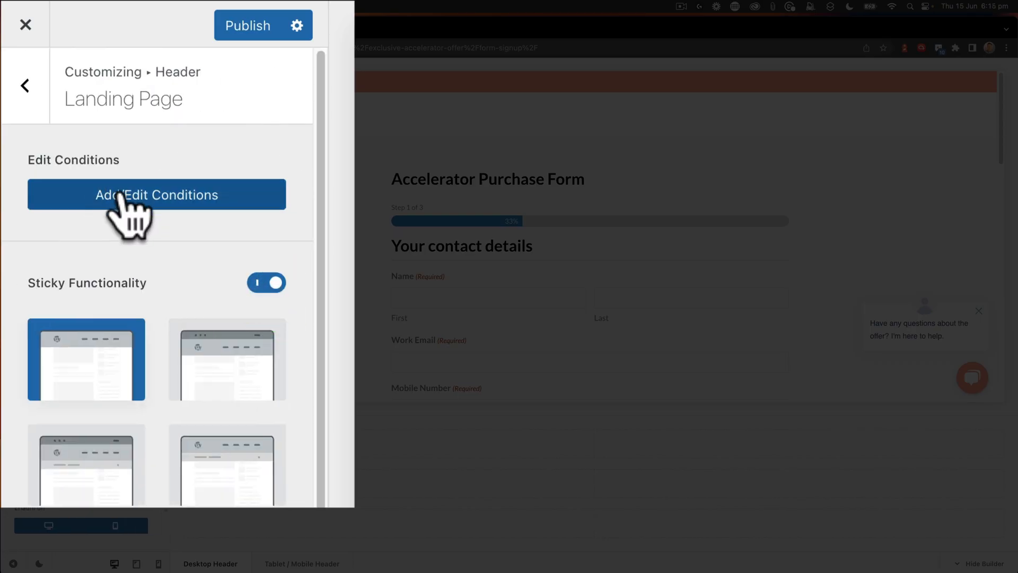
Add an Include display condition by Page ID for Accelerator Purchase Form and save it
left_click(157, 194)
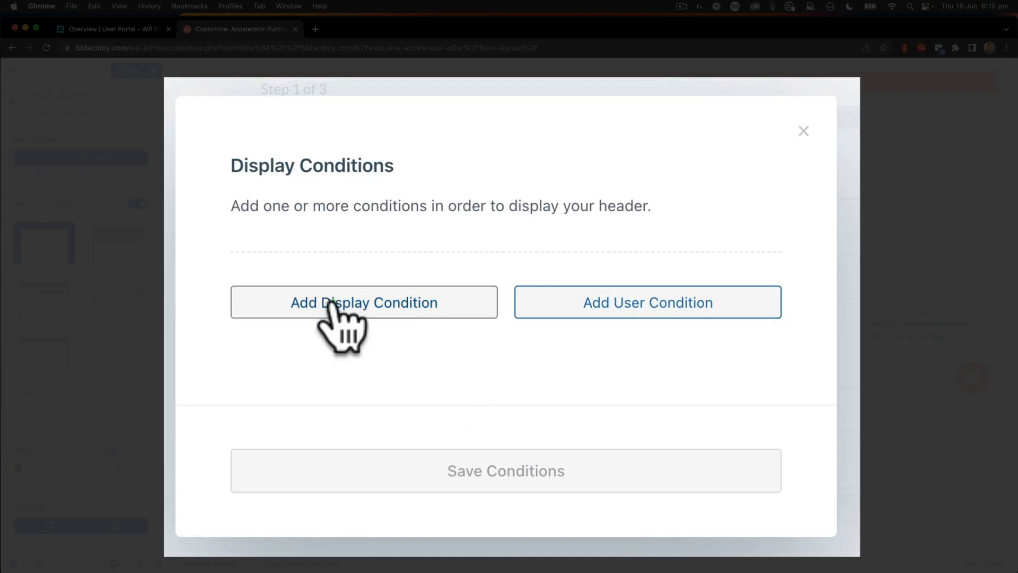
left_click(364, 302)
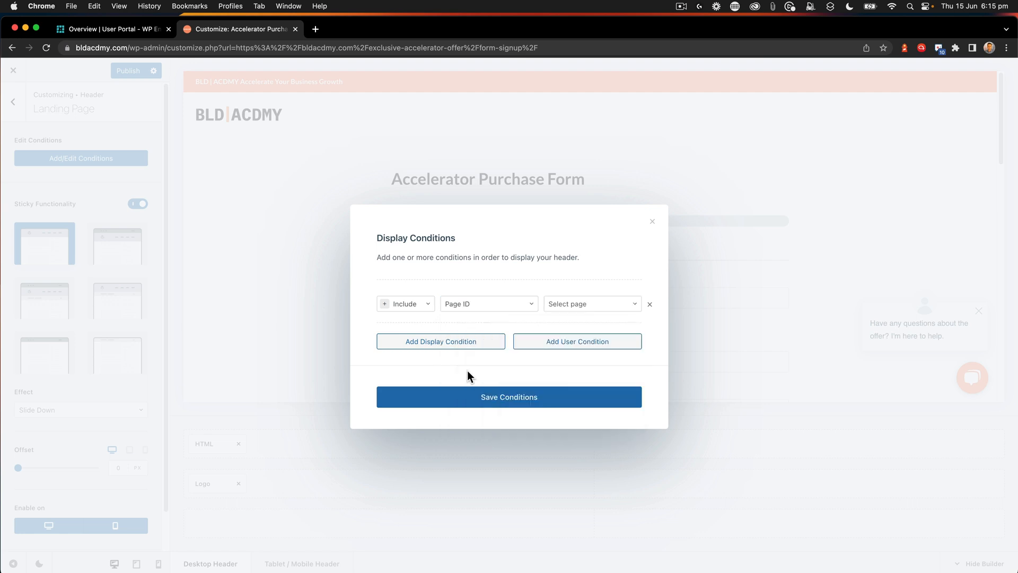
left_click(591, 303)
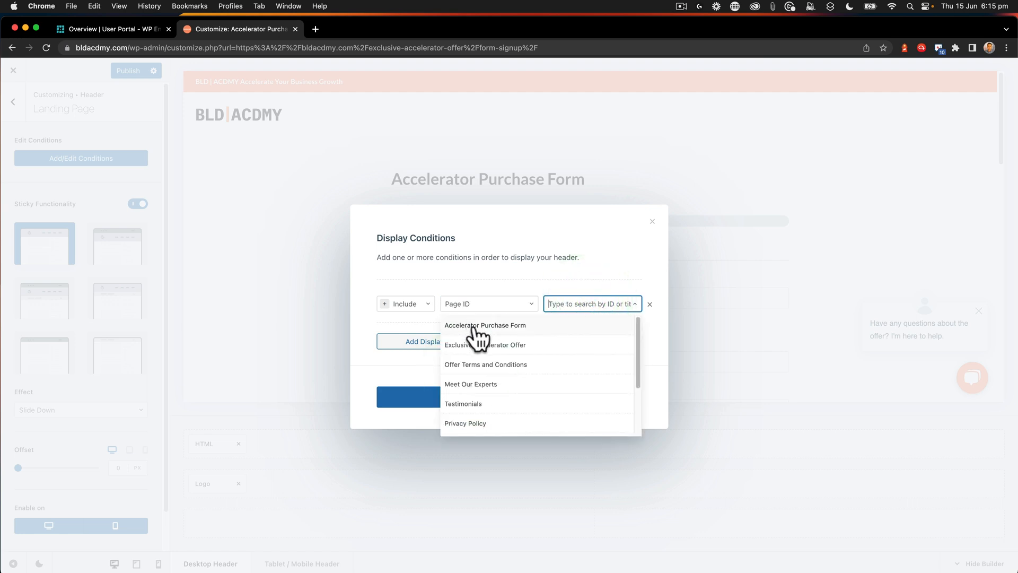
left_click(484, 326)
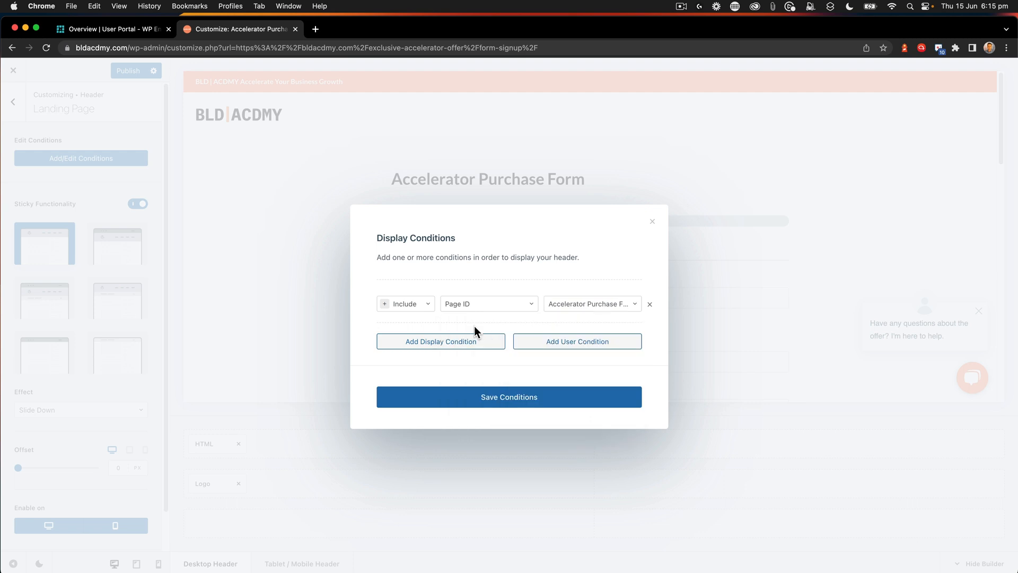
left_click(509, 397)
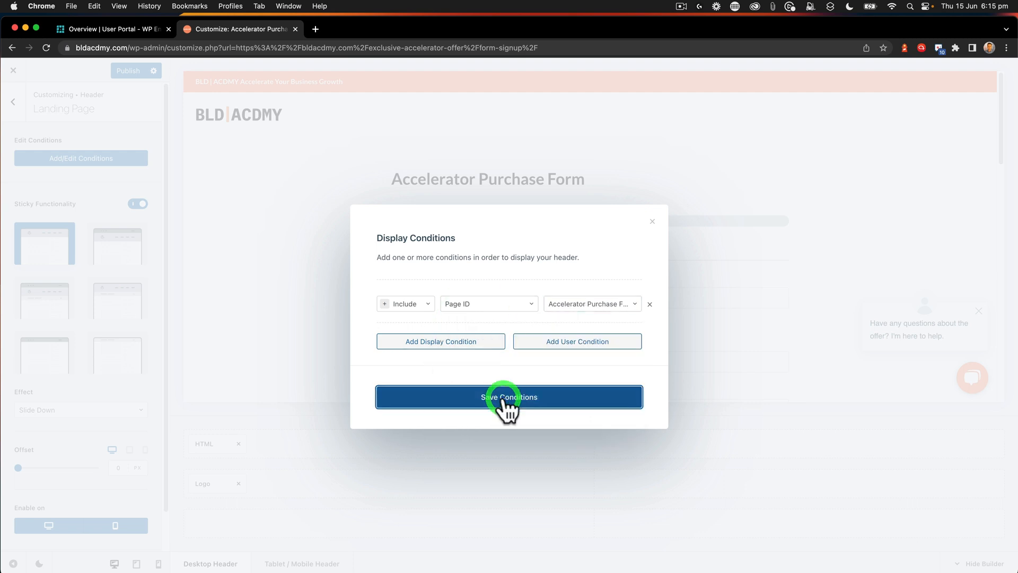
left_click(509, 397)
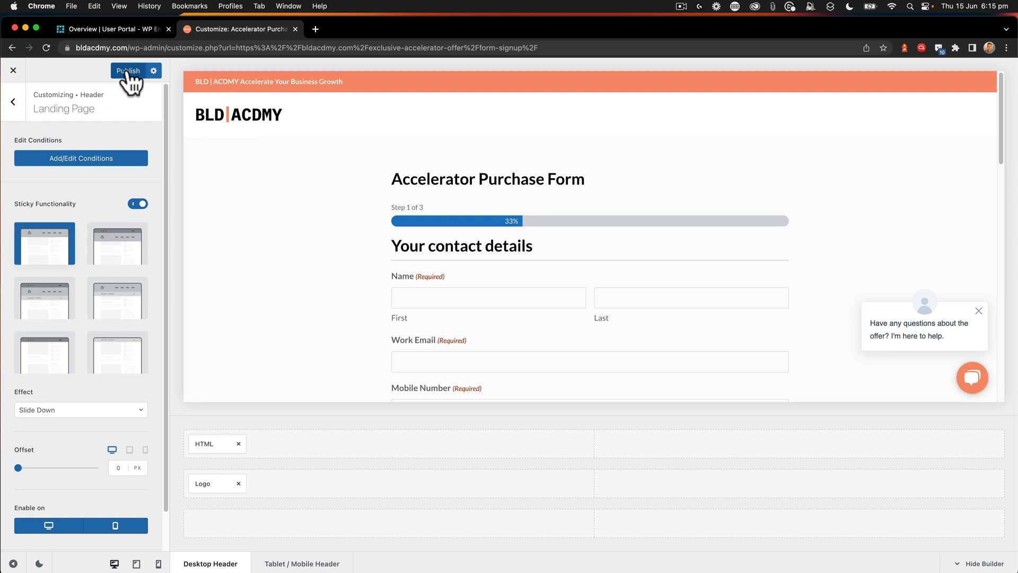
Publish the header changes and exit the Customizer to the live purchase form page
left_click(130, 70)
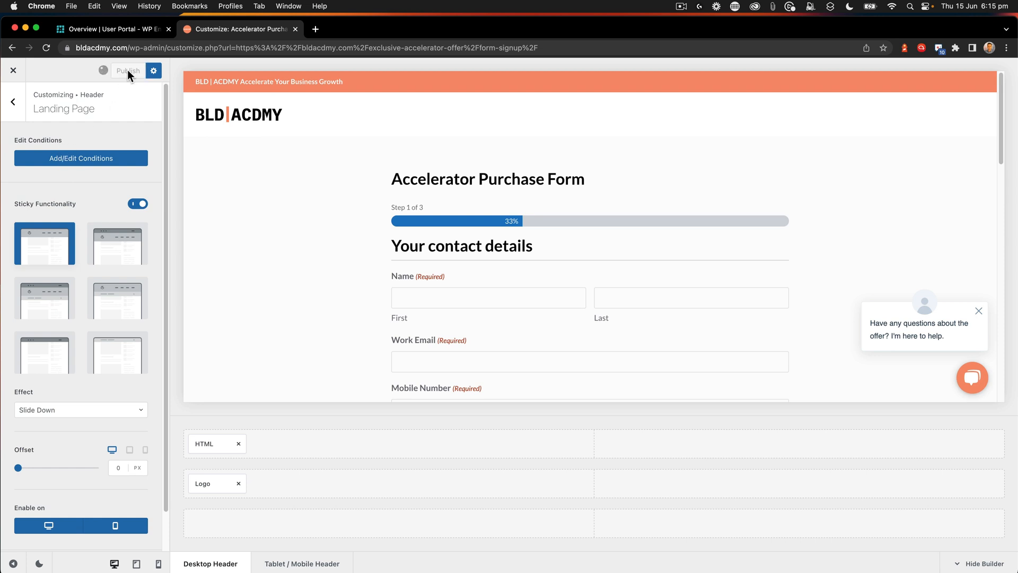
left_click(128, 70)
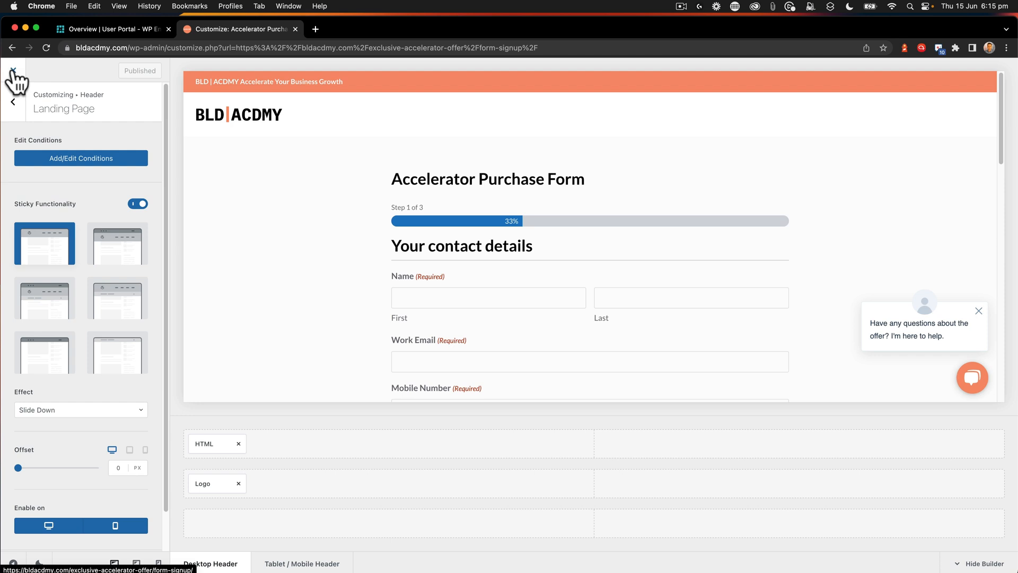
left_click(13, 72)
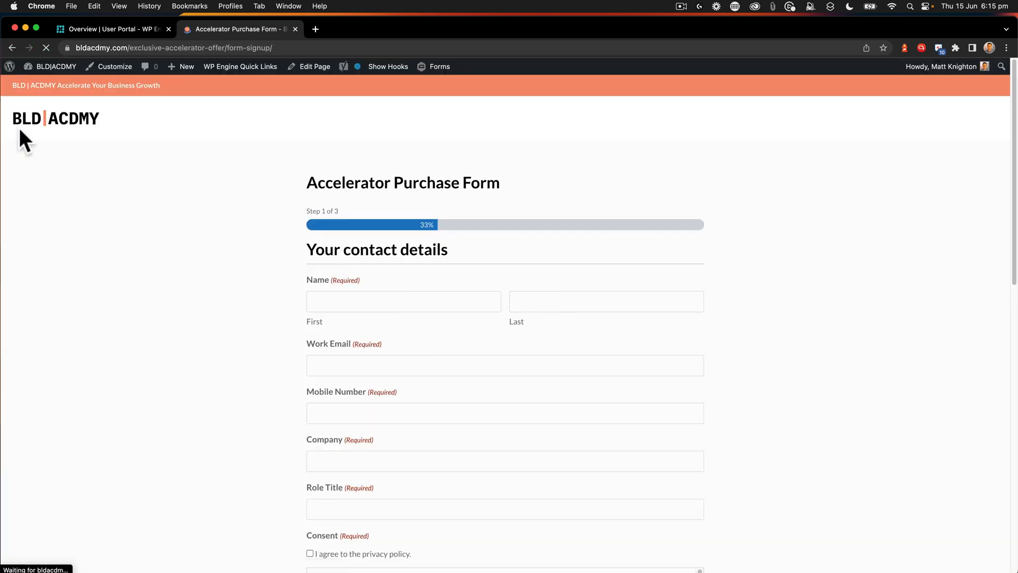